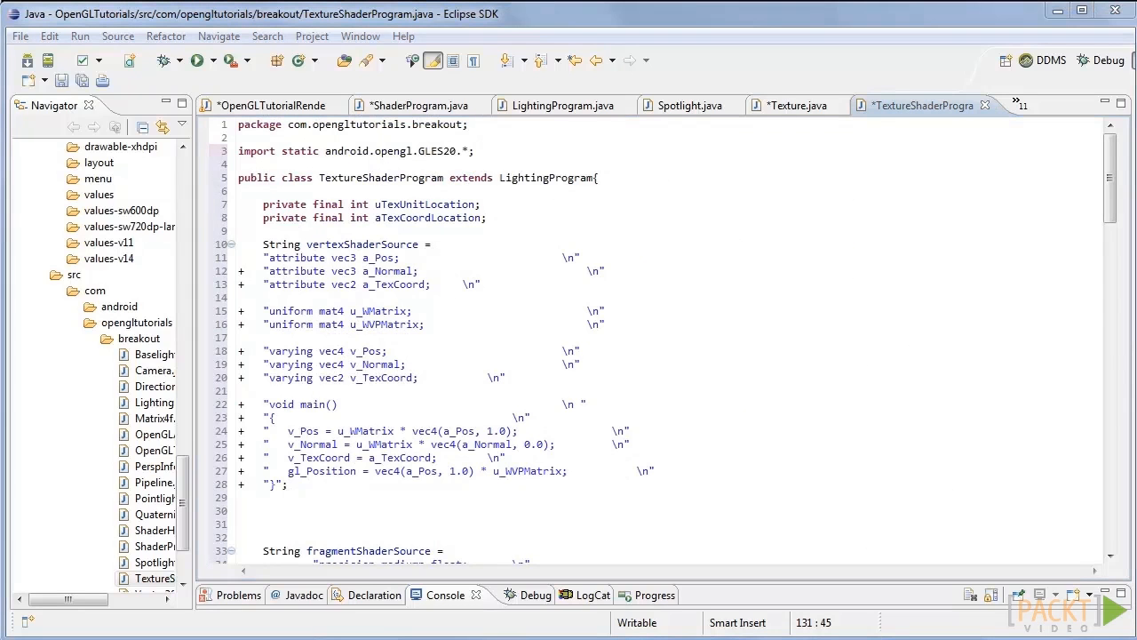
Show the squareVerts array in OpenGLTutorialRenderer.java with its texture coordinates
{"action": "left_click", "coordinate": [271, 105]}
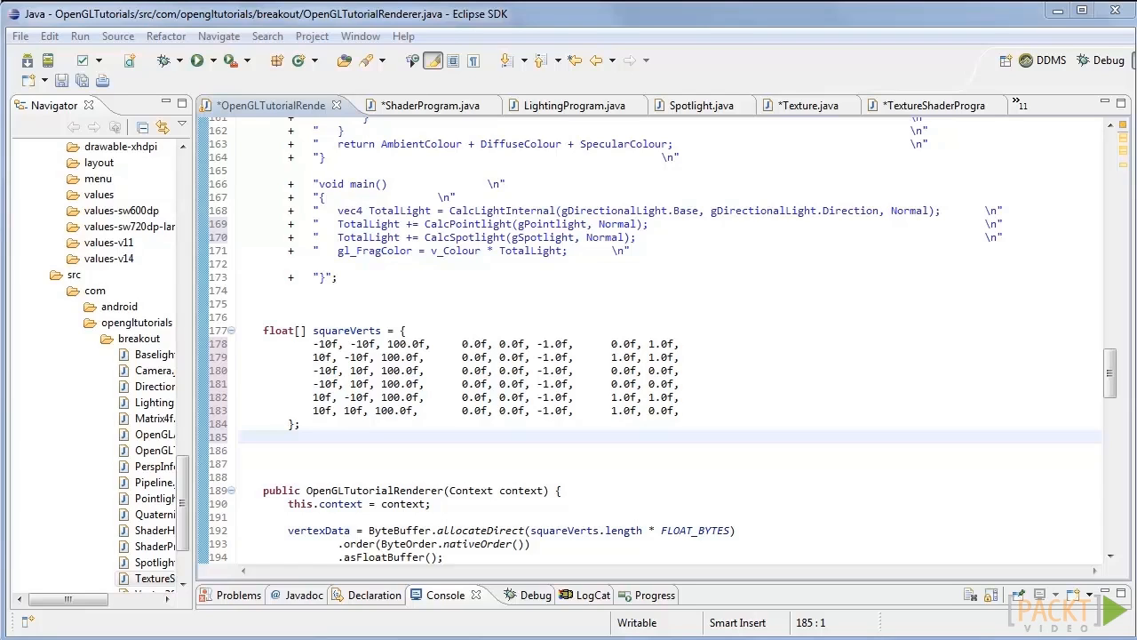
{"action": "mouse_move", "coordinate": [1020, 344]}
{"action": "type", "text": "private TextureShaderProgram texProgram;"}
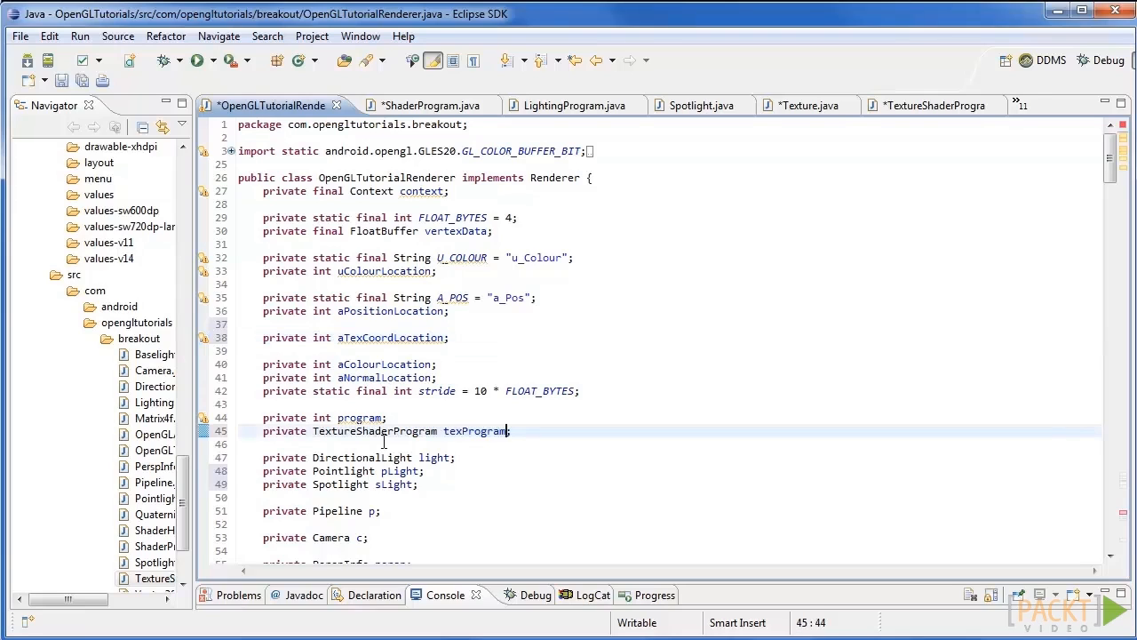
Add the aTexCoordLocation int field and the TextureShaderProgram texProgram field
{"action": "double_click", "coordinate": [475, 431]}
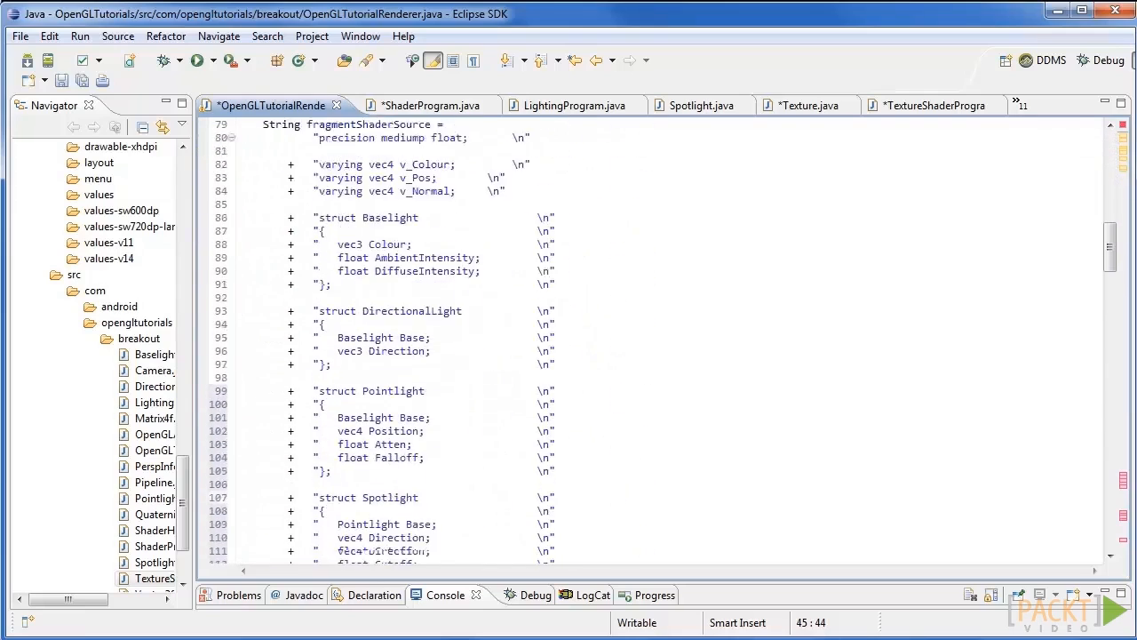
Create texProgram in onSurfaceCreated and fetch texture, colour, normal and position locations
{"action": "scroll", "scroll_direction": "down", "scroll_amount": 3}
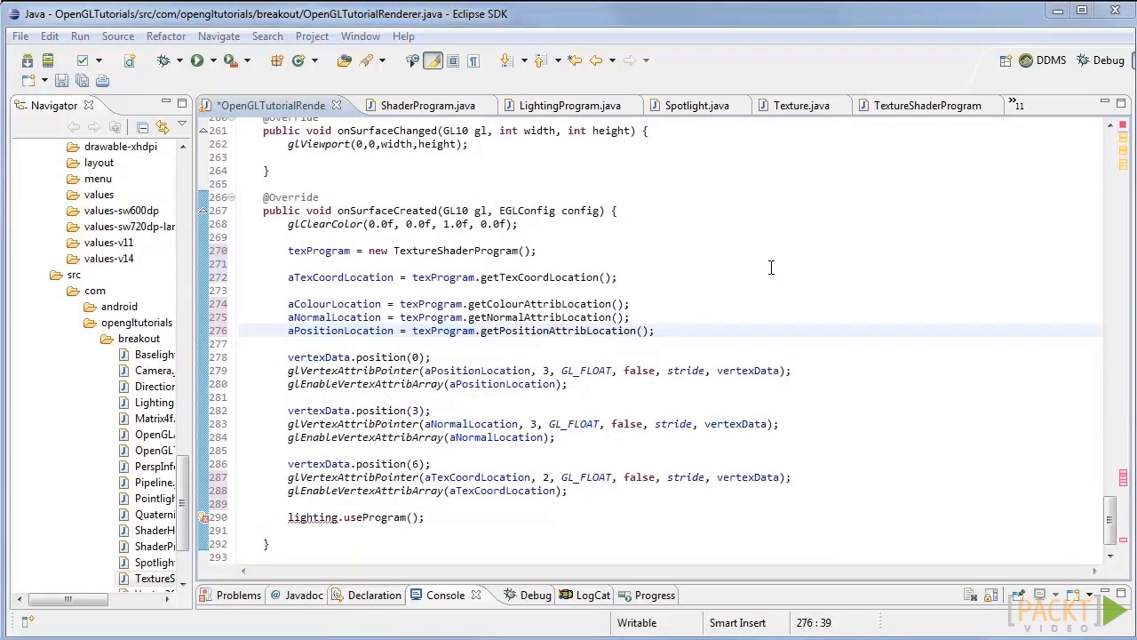
{"action": "mouse_move", "coordinate": [449, 515]}
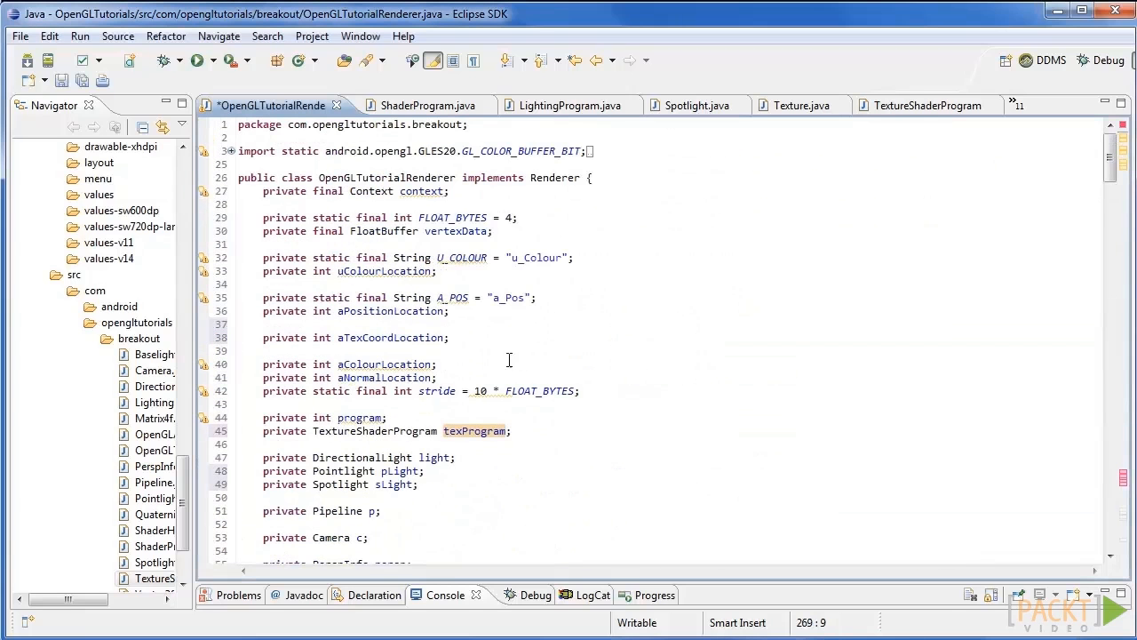
Change the stride multiplier from 10 to 8 and declare 'private int texture;'
{"action": "left_click", "coordinate": [478, 391]}
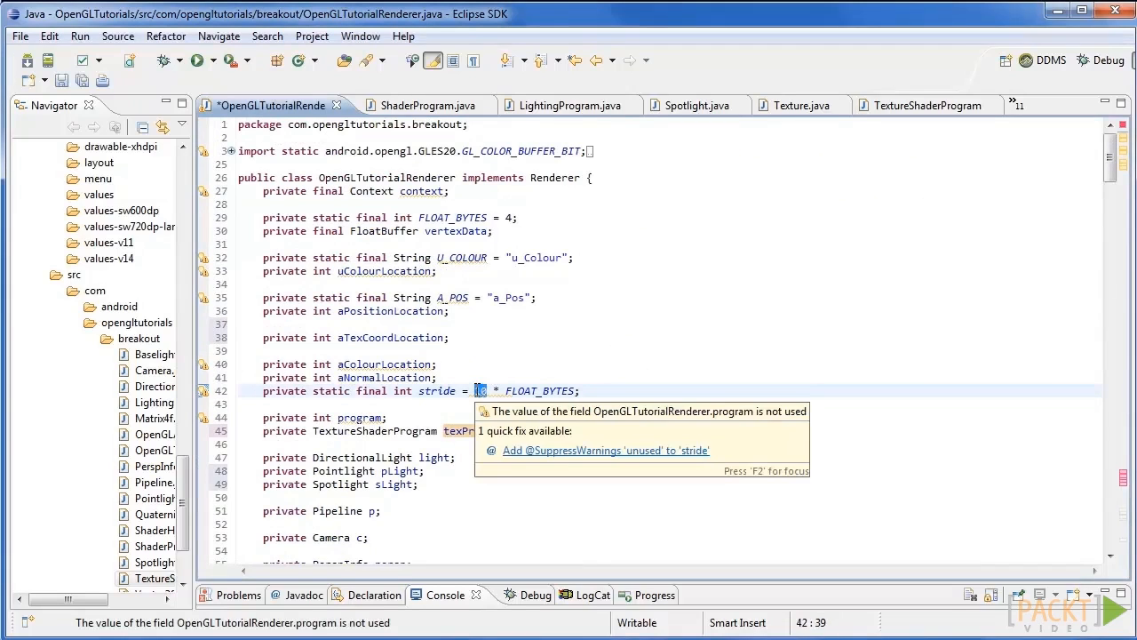
{"action": "type", "text": "8"}
{"action": "type", "text": "private int text"}
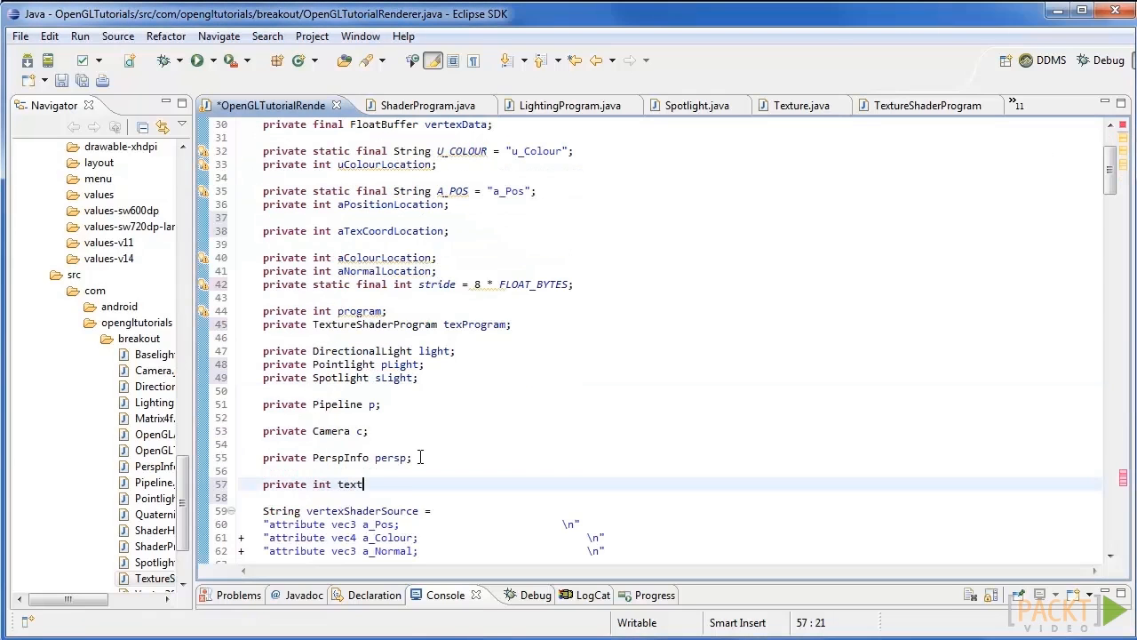
{"action": "type", "text": "ure;"}
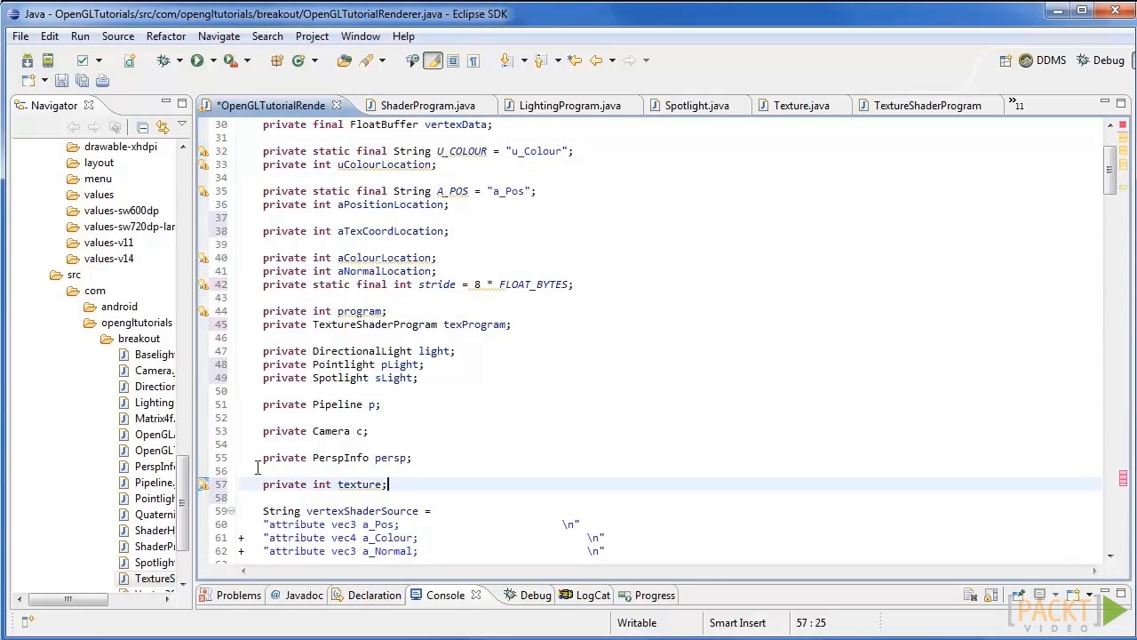
Load R.drawable.brick into texture, use texProgram, and pass texture to setUniform
{"action": "scroll", "scroll_direction": "down", "scroll_amount": 3}
{"action": "type", "text": "texture = Texture.loadTexture(context, R.drawable.brick);"}
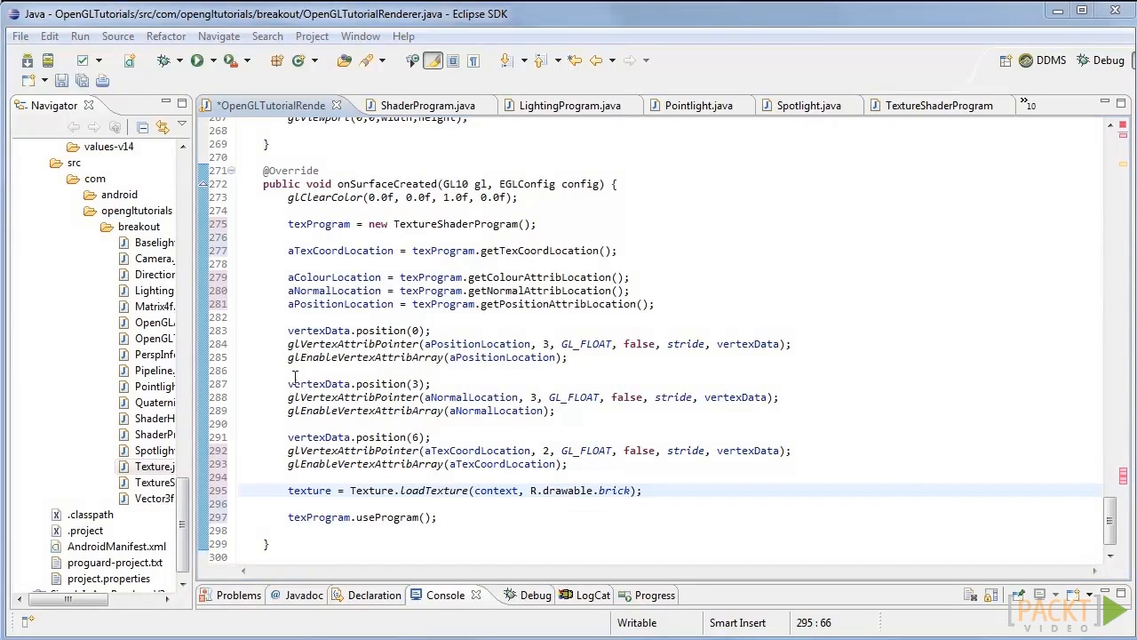
{"action": "mouse_move", "coordinate": [578, 482]}
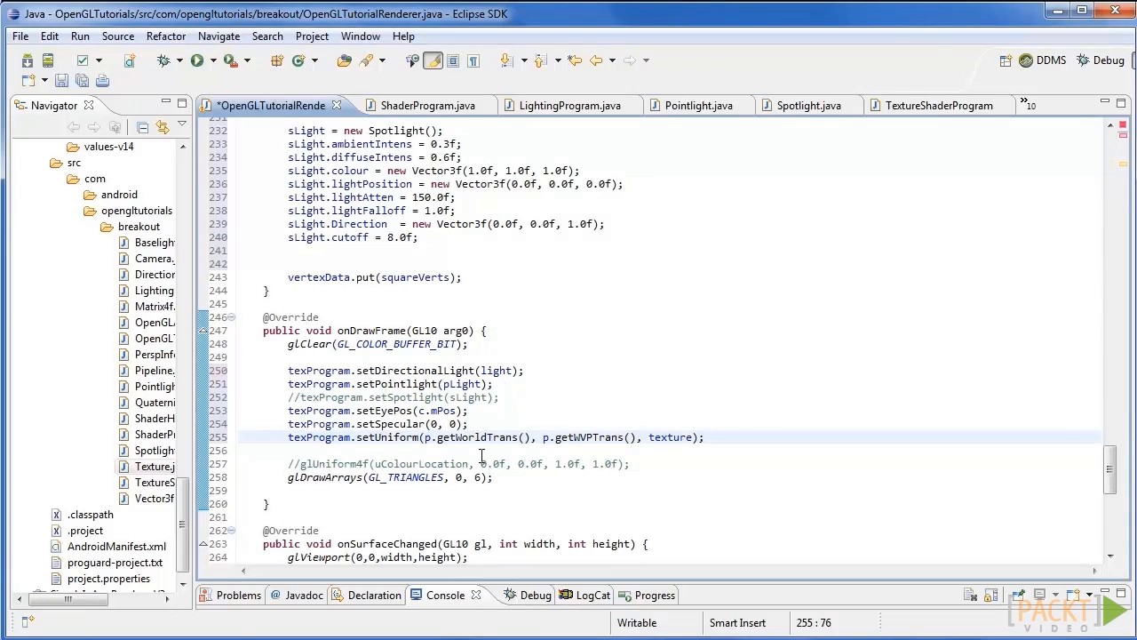
{"action": "left_click", "coordinate": [706, 436]}
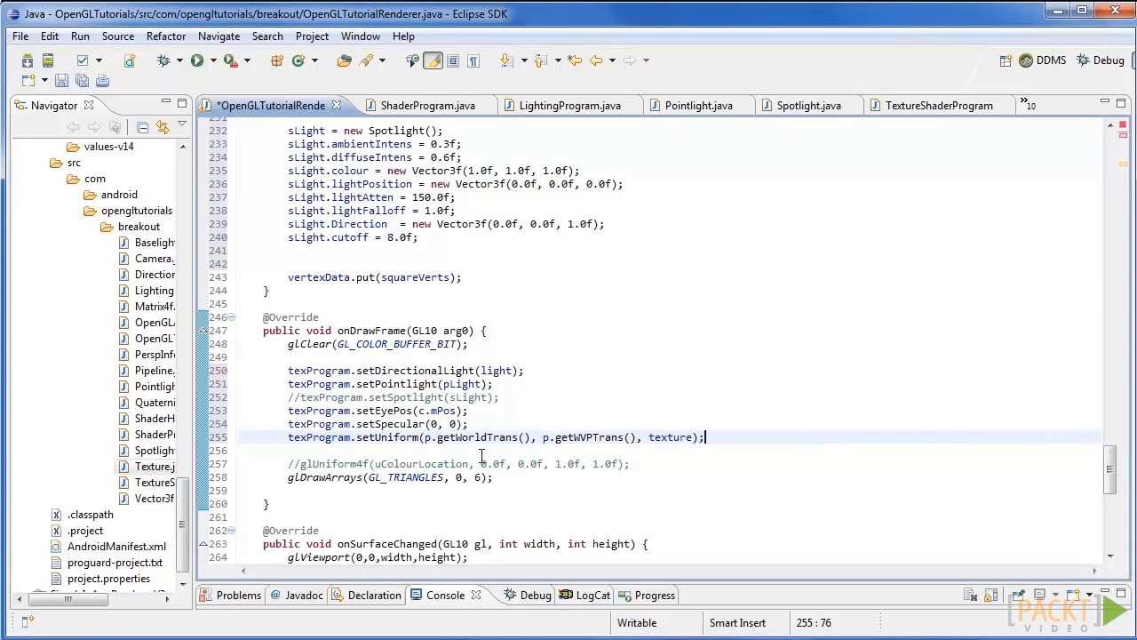